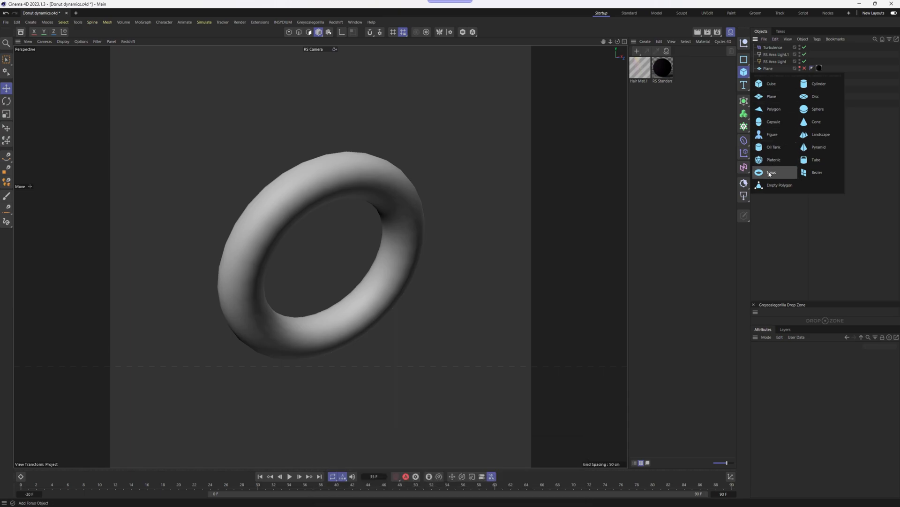
- Add Torus.1, rotate it upright with a thinner pipe, and attach a Hair object
click(772, 172)
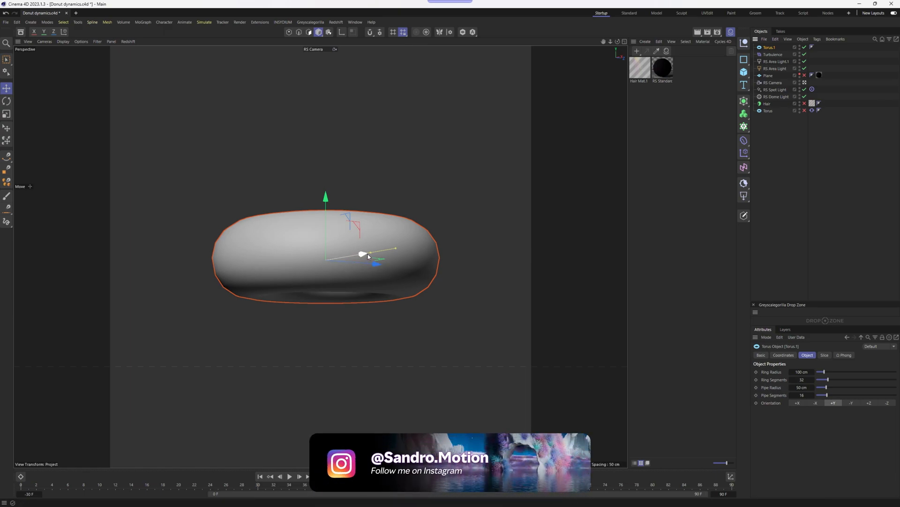
click(6, 101)
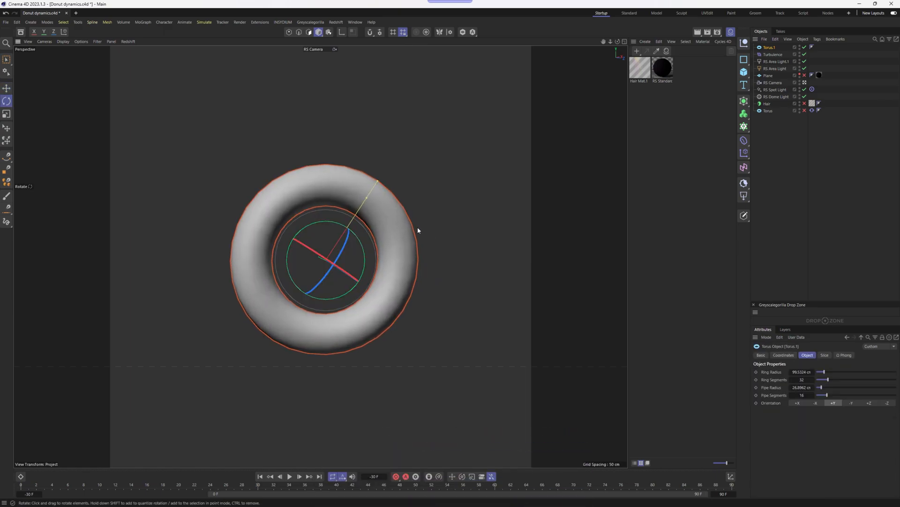
key(Shift+C)
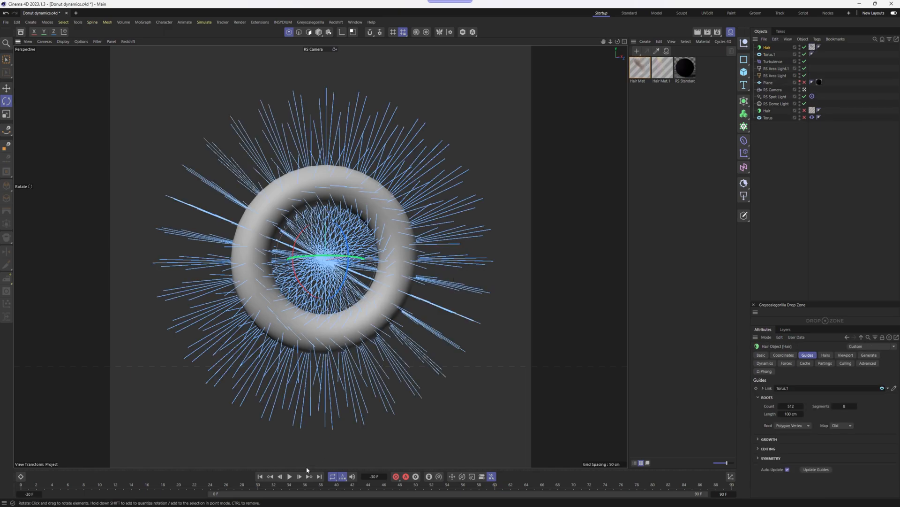
click(299, 476)
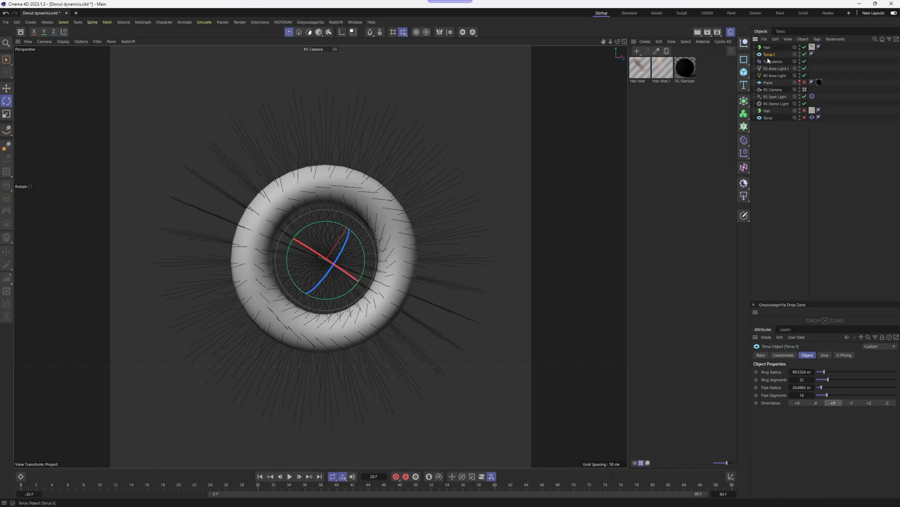
- Add a Vibrate tag: rotation amplitude 360/120/120, frequency 0.3, seed 1, then preview playback
key(shift+c)
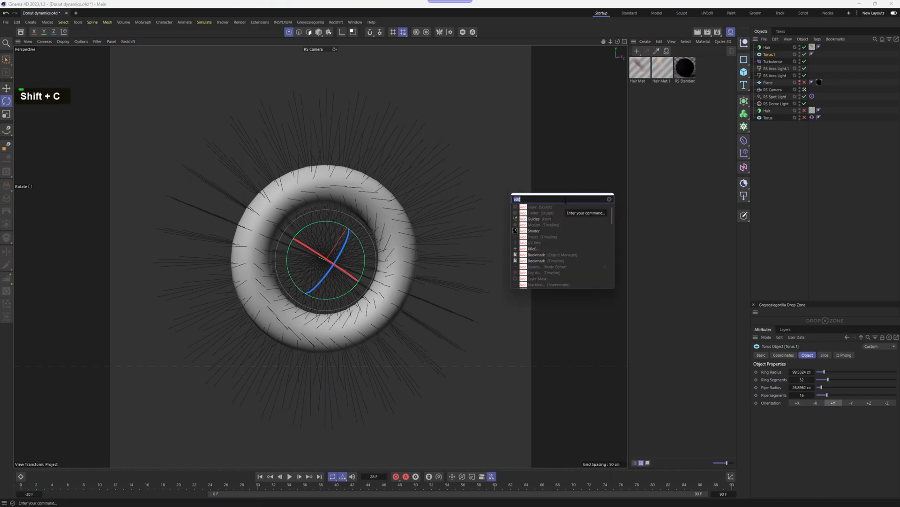
text(vibr)
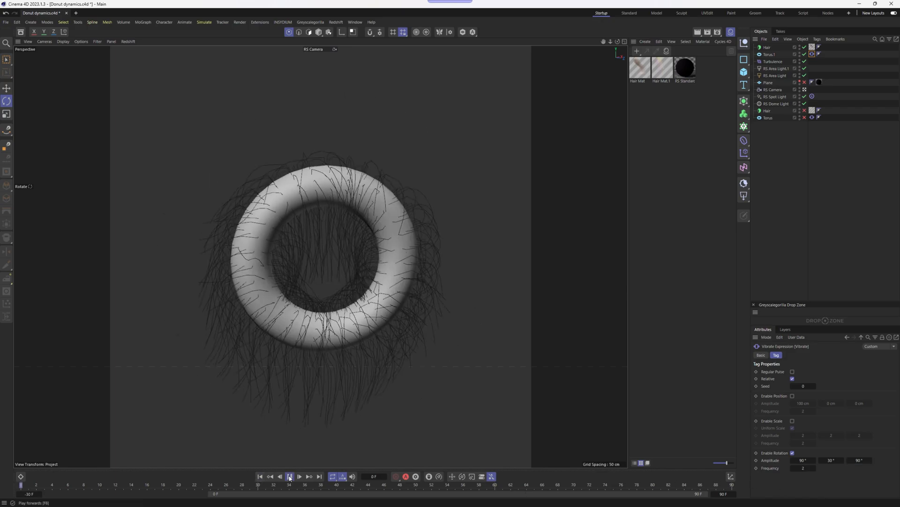
click(289, 476)
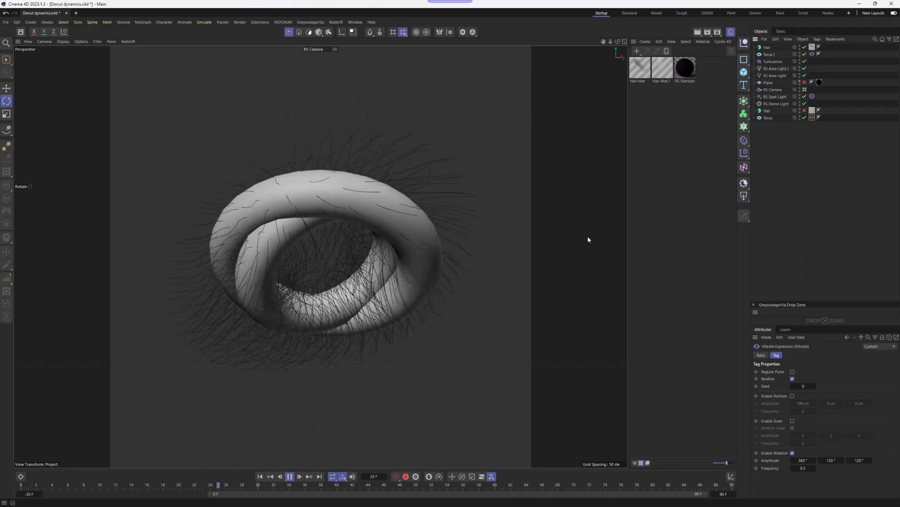
click(289, 476)
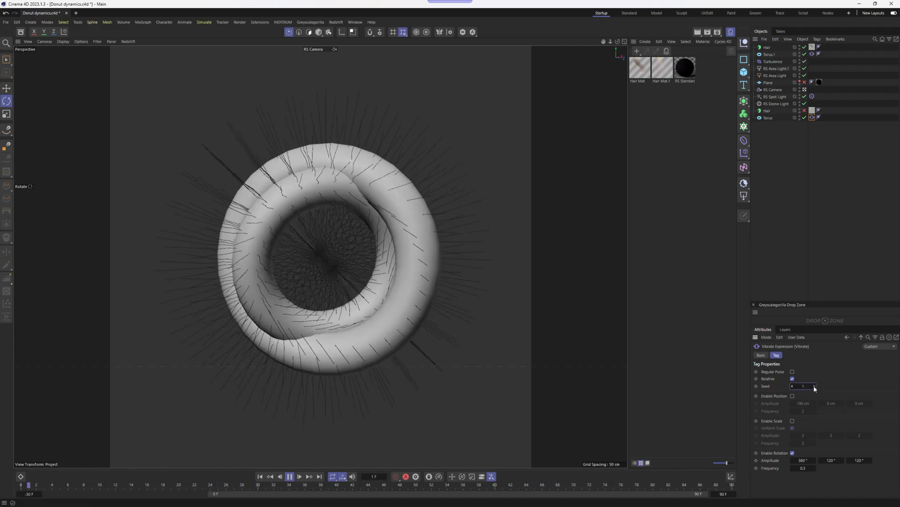
click(290, 476)
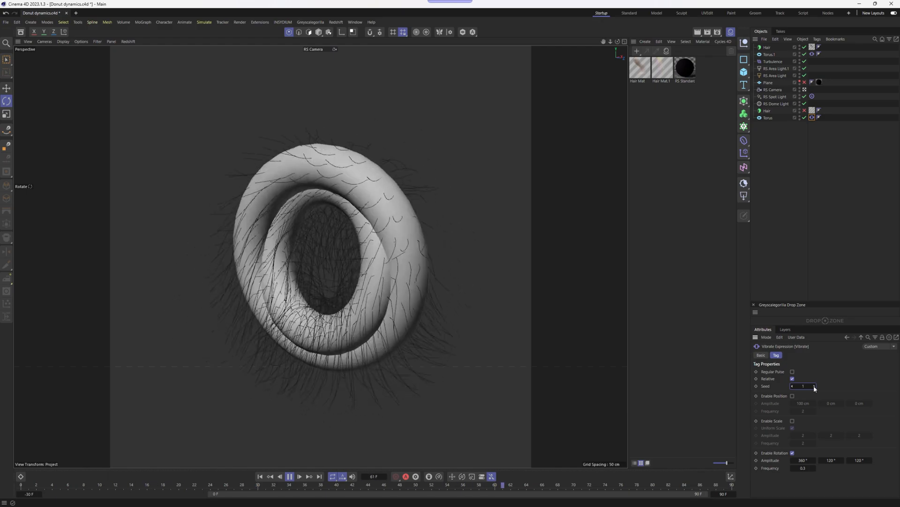
- Set hair guide Root to Polygon Area, Length 115 cm and Segments 16
click(767, 47)
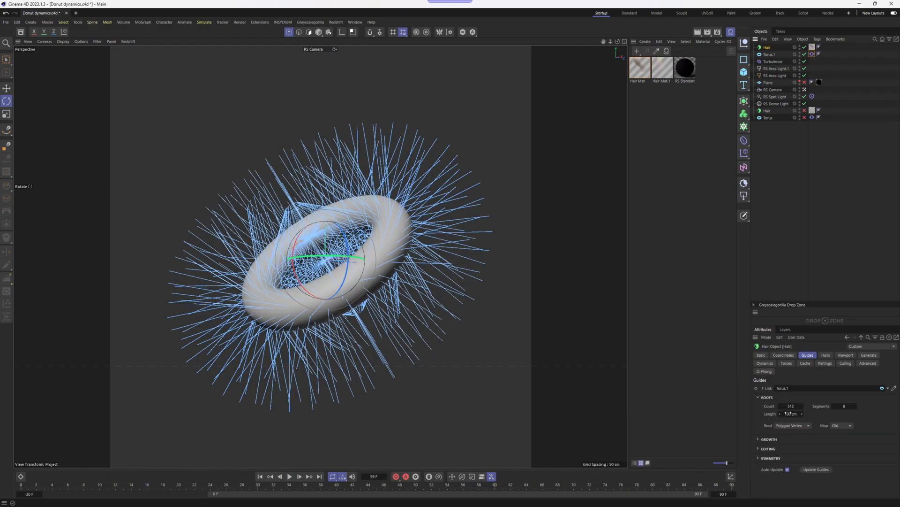
click(792, 425)
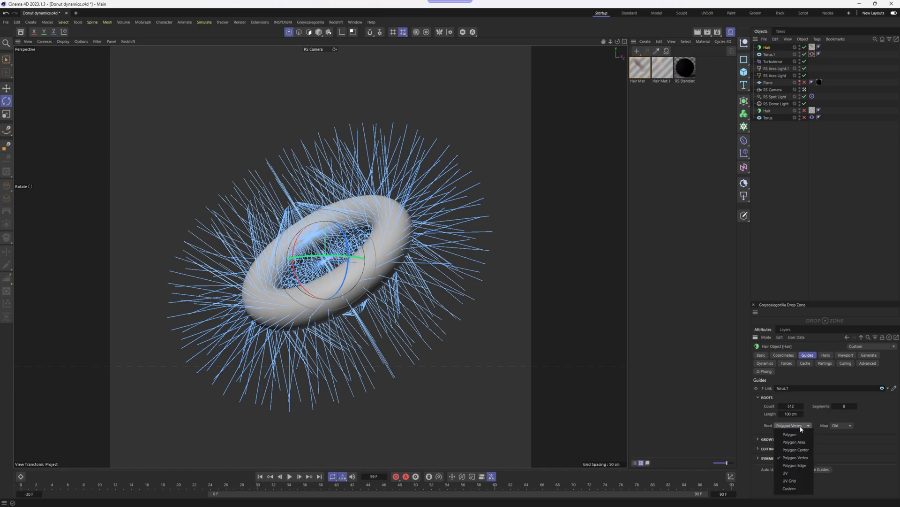
mouse_move(799, 430)
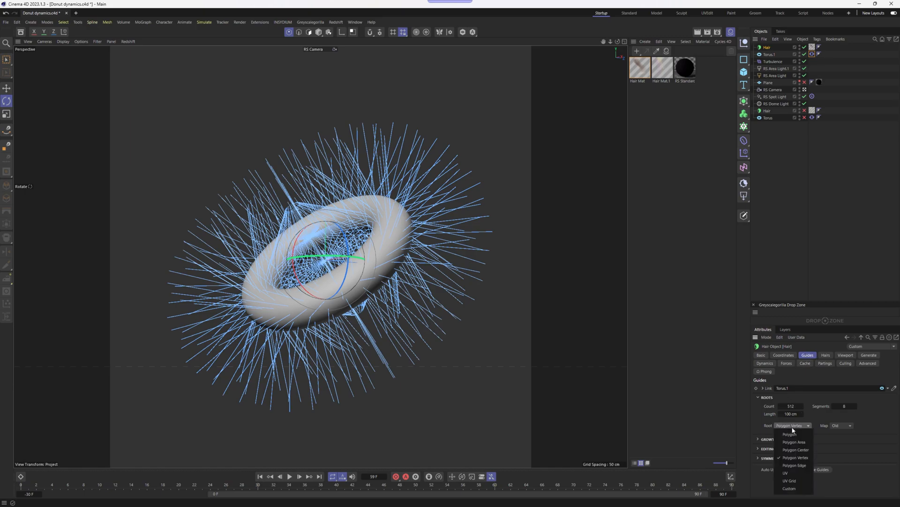
mouse_move(794, 442)
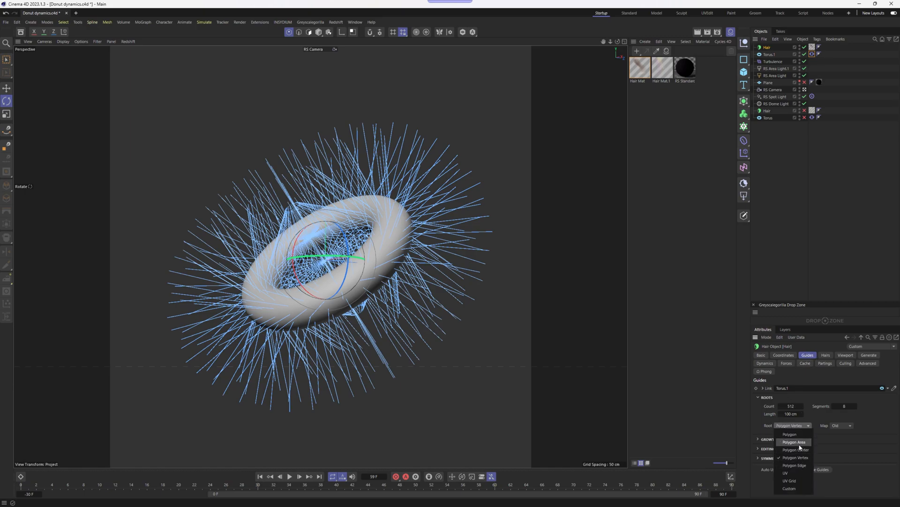
click(794, 442)
text(115)
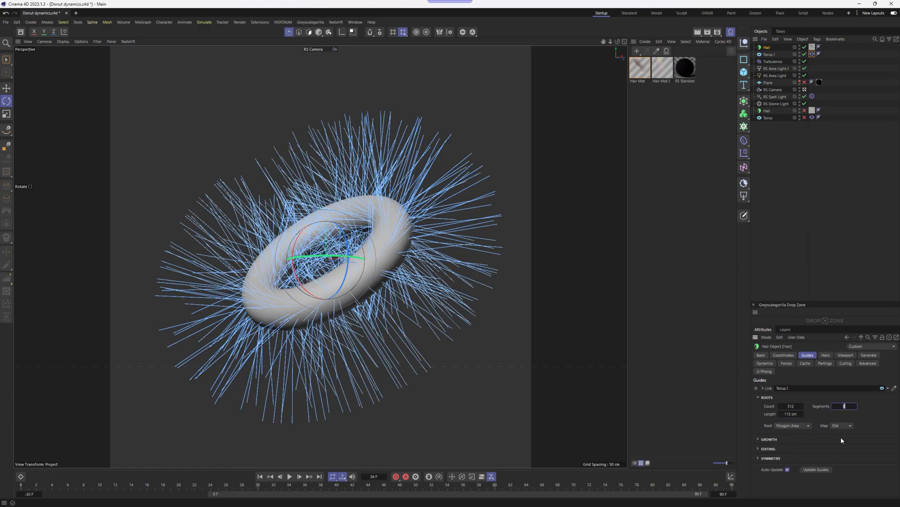
text(16)
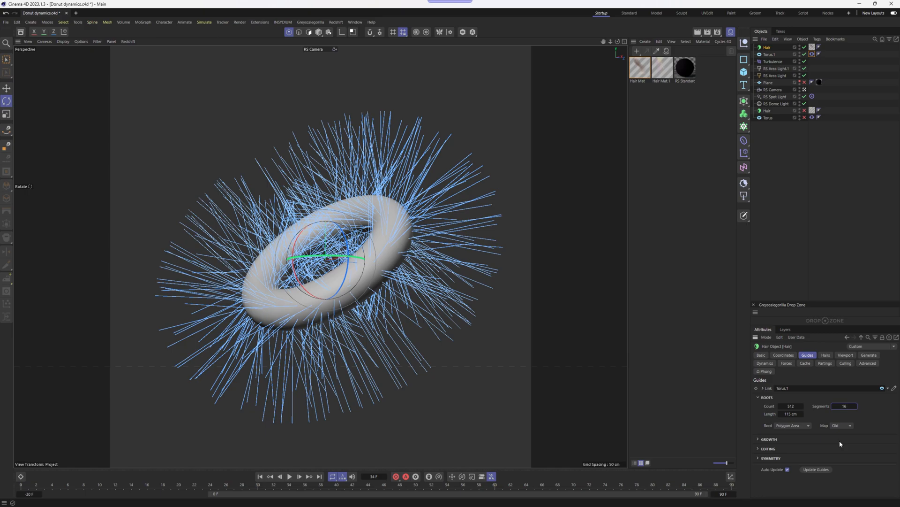
click(290, 477)
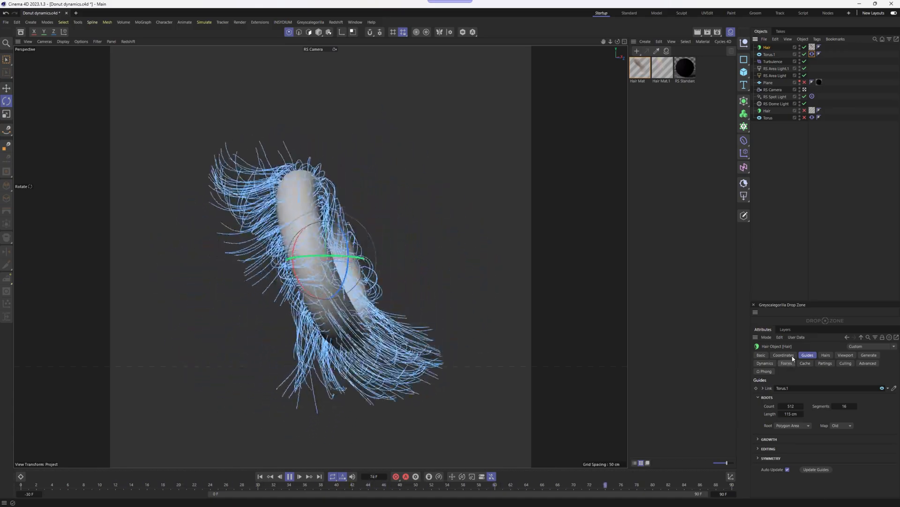
- Set the hair's Gravity force to 0 and play the animation
click(786, 363)
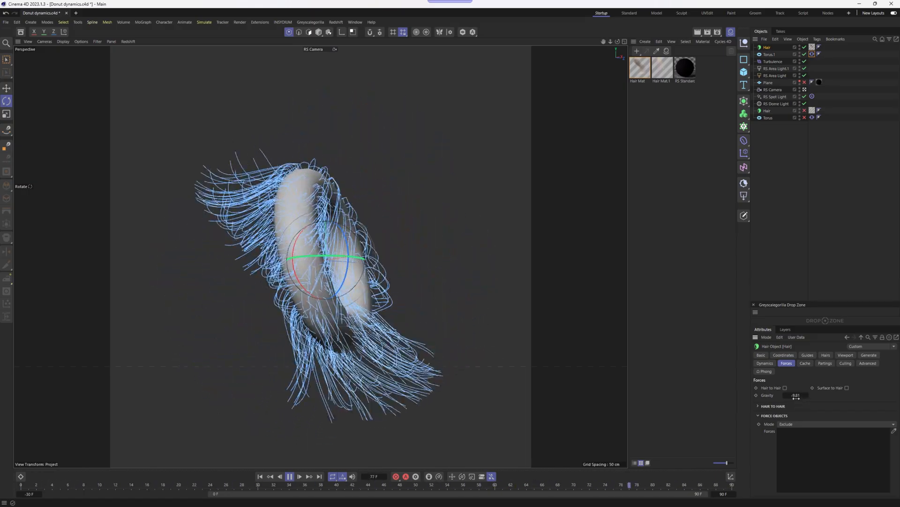
text(0)
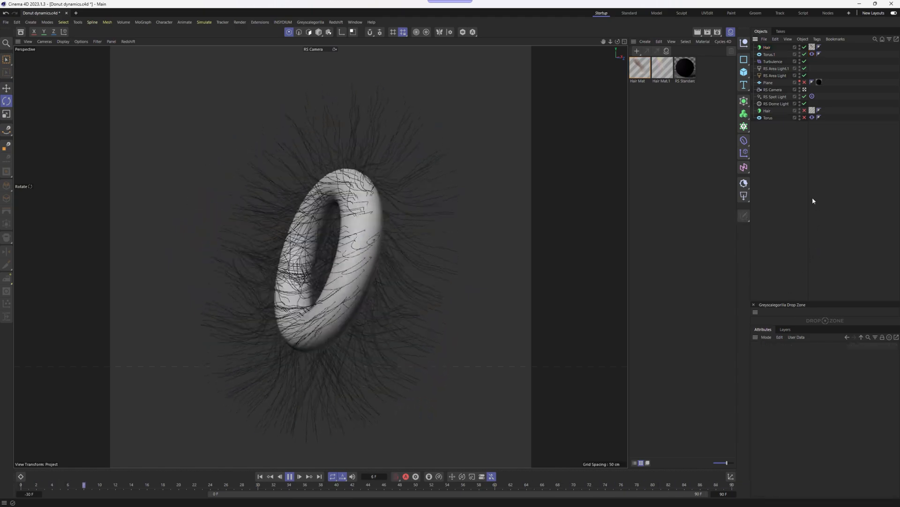
click(289, 476)
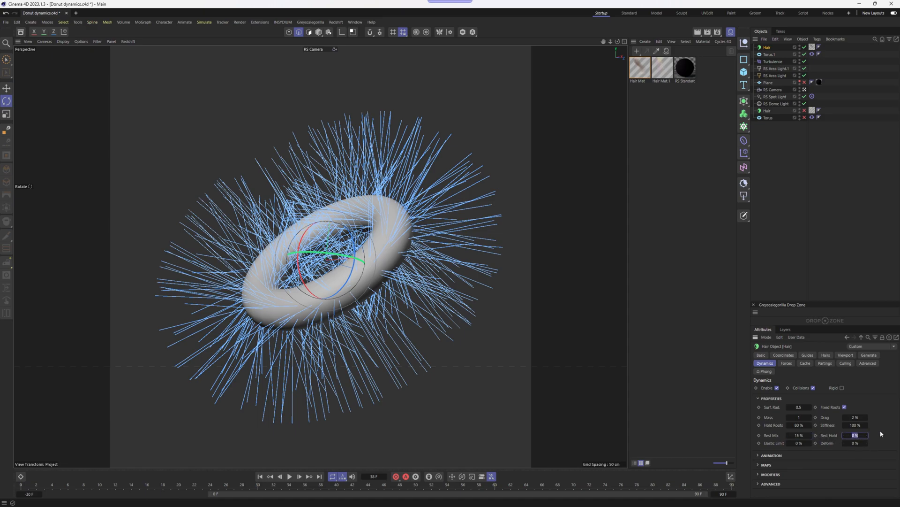
- Enter 15 in the hair Dynamics settings and preview the floating hair during playback
text(15)
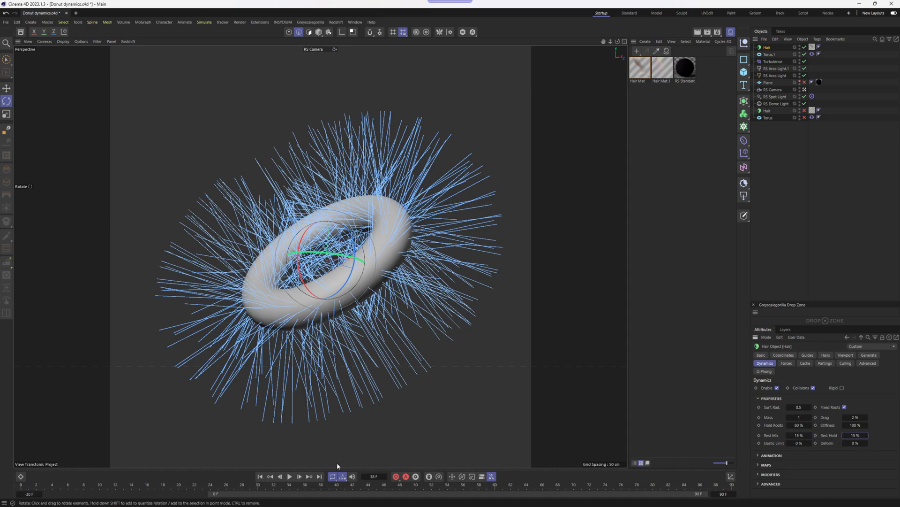
click(290, 476)
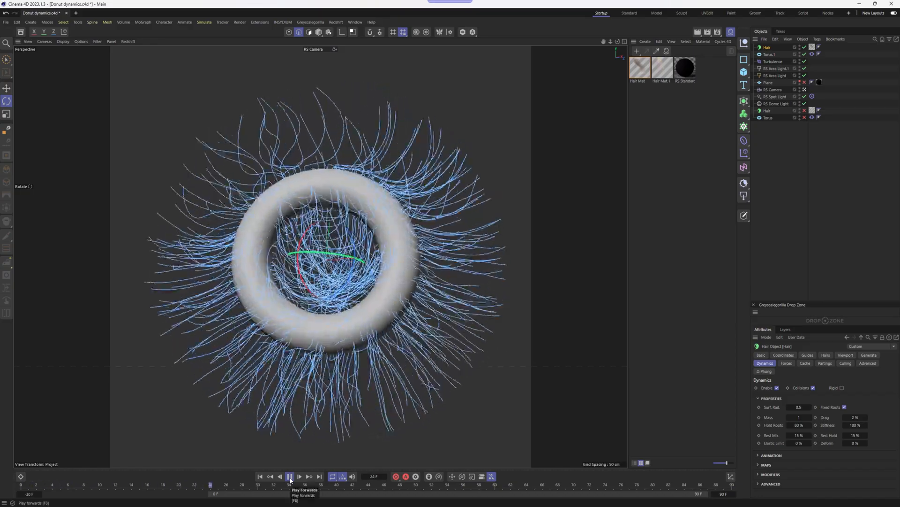
click(289, 476)
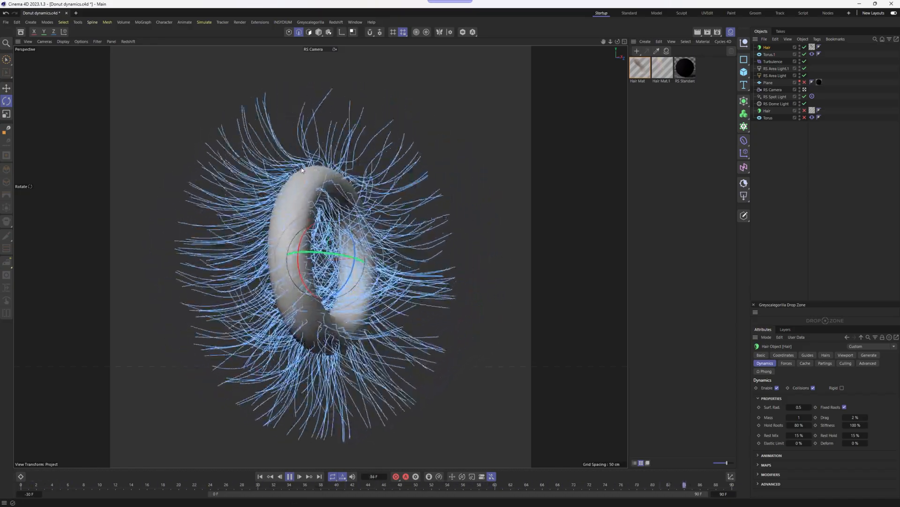
click(289, 476)
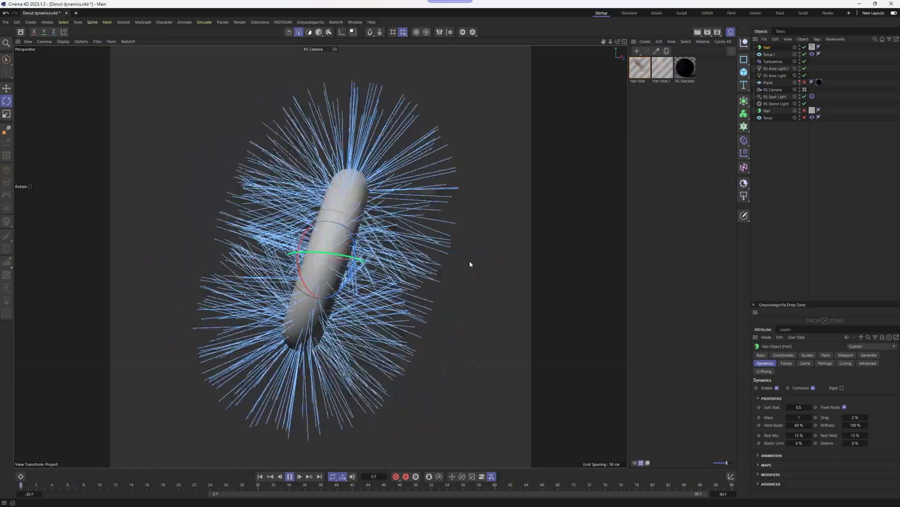
click(289, 476)
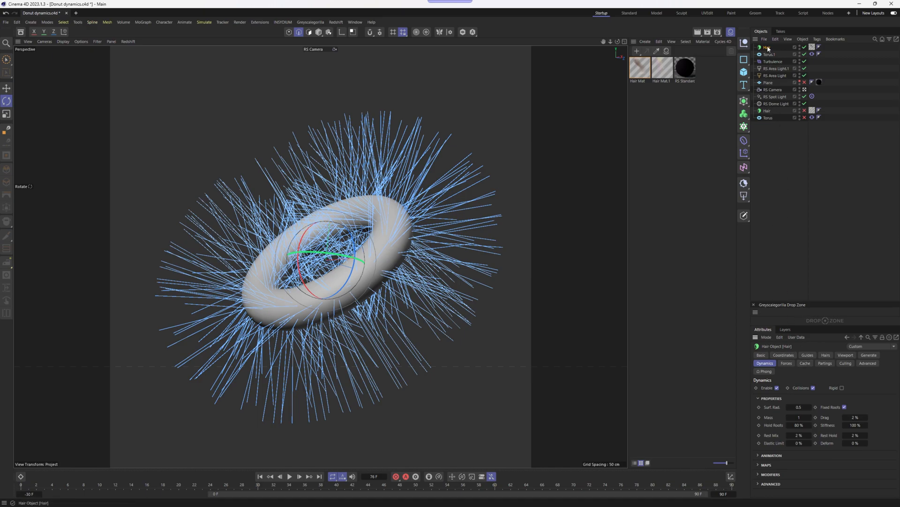
- Calculate the hair Dynamics Cache, empty and recalculate it, then rewind and play
click(806, 363)
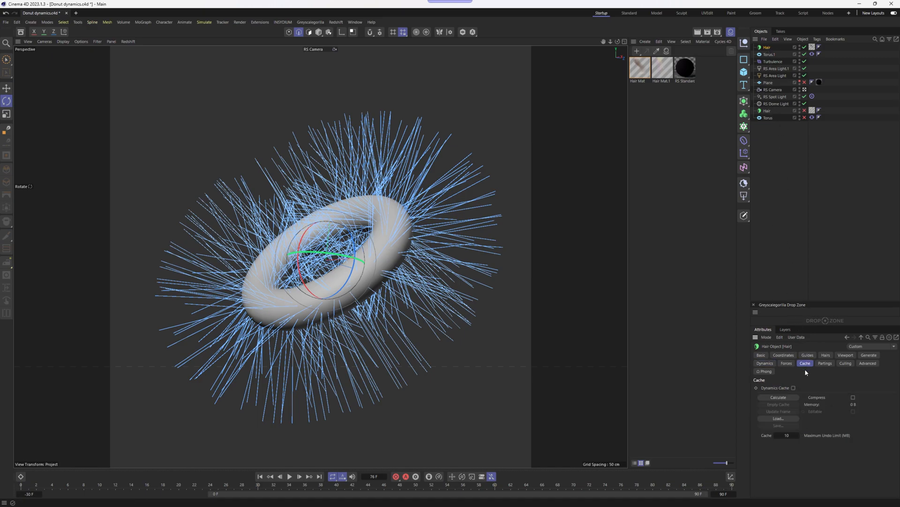
click(777, 397)
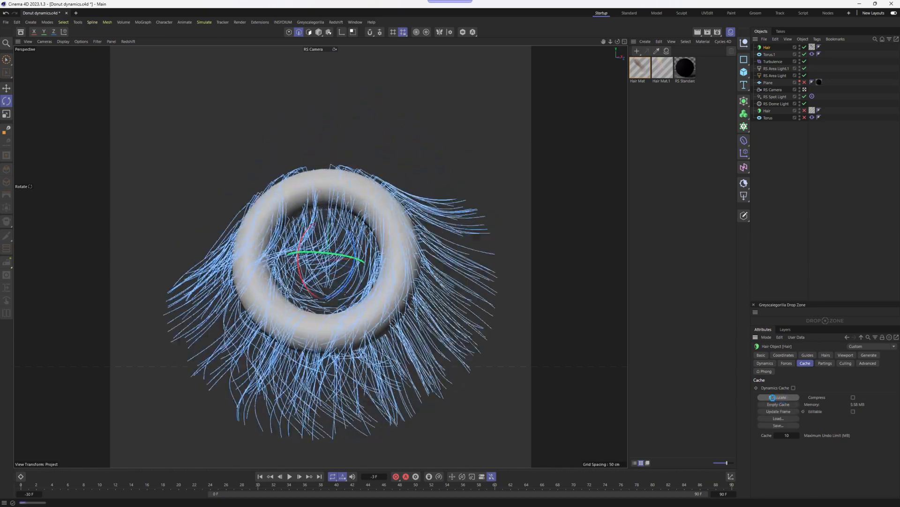
click(778, 397)
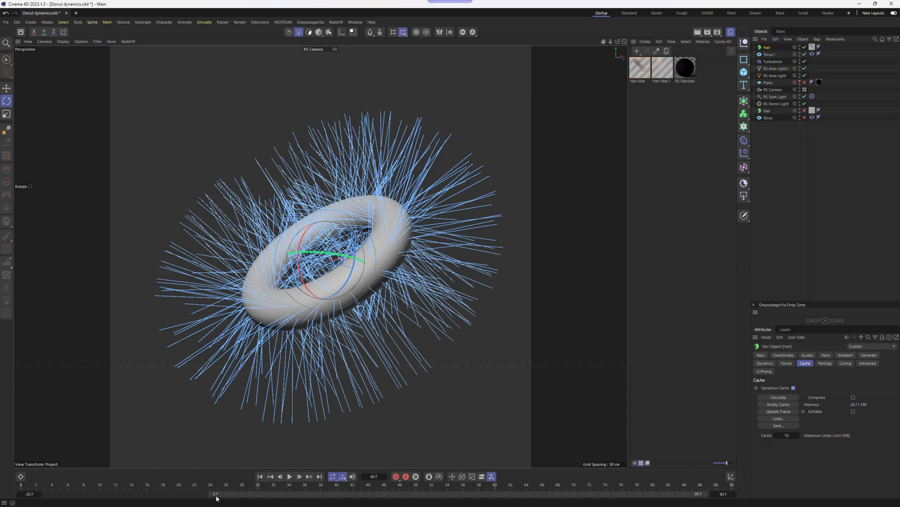
mouse_move(197, 498)
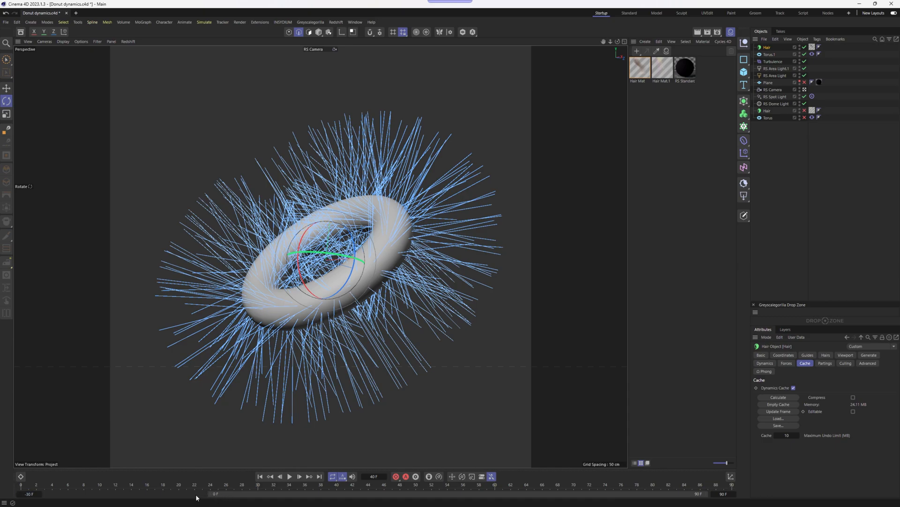
click(778, 405)
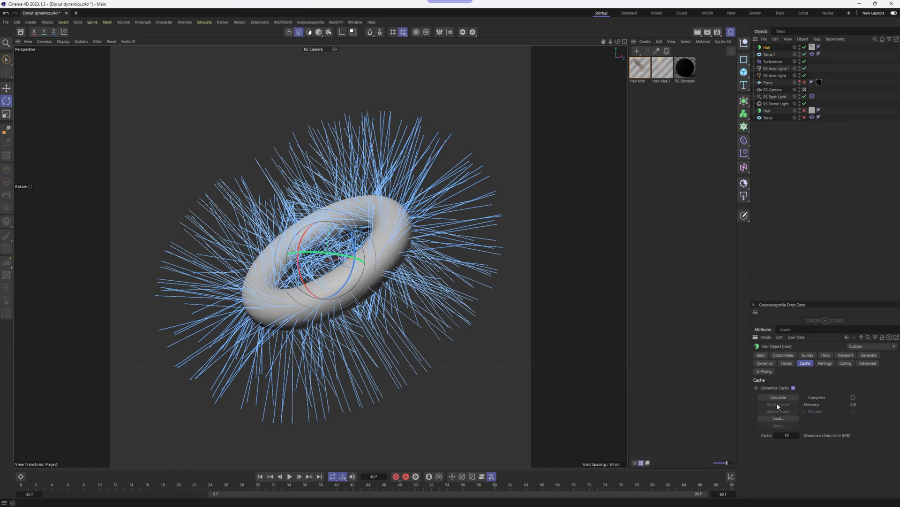
key(ctrl+y)
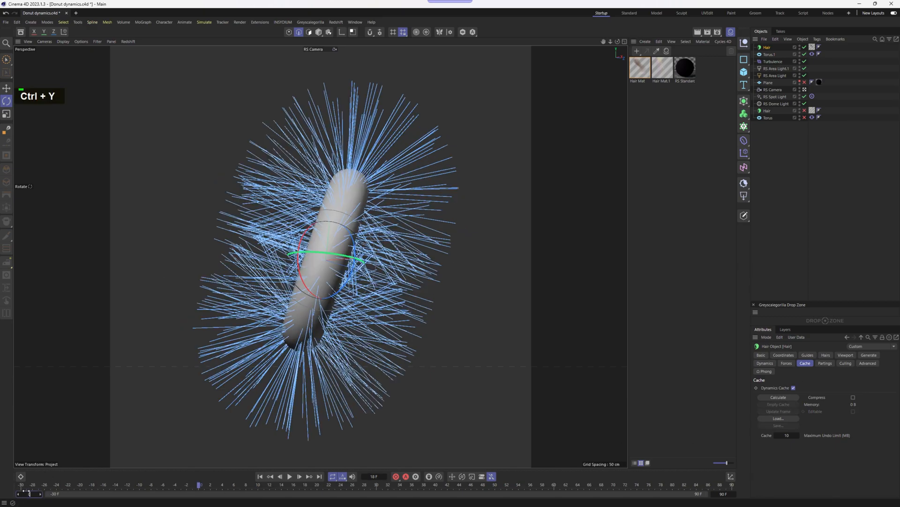
click(778, 397)
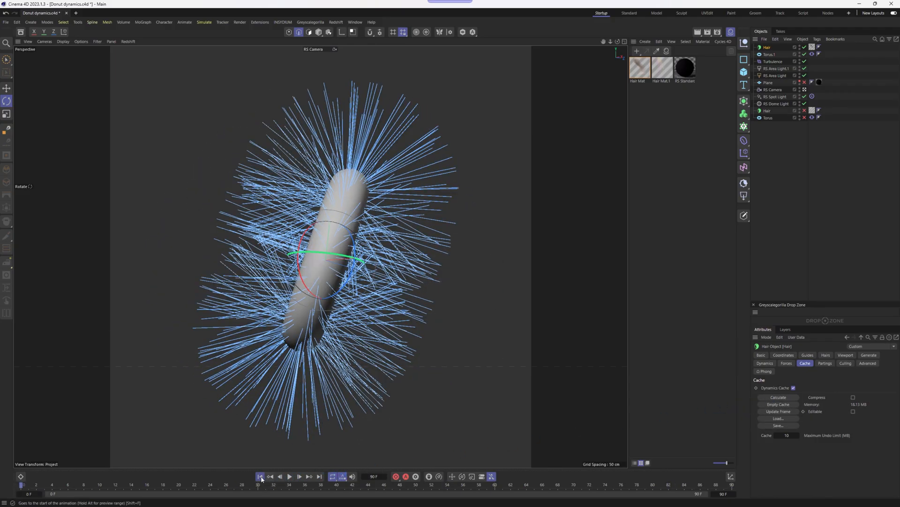
click(290, 476)
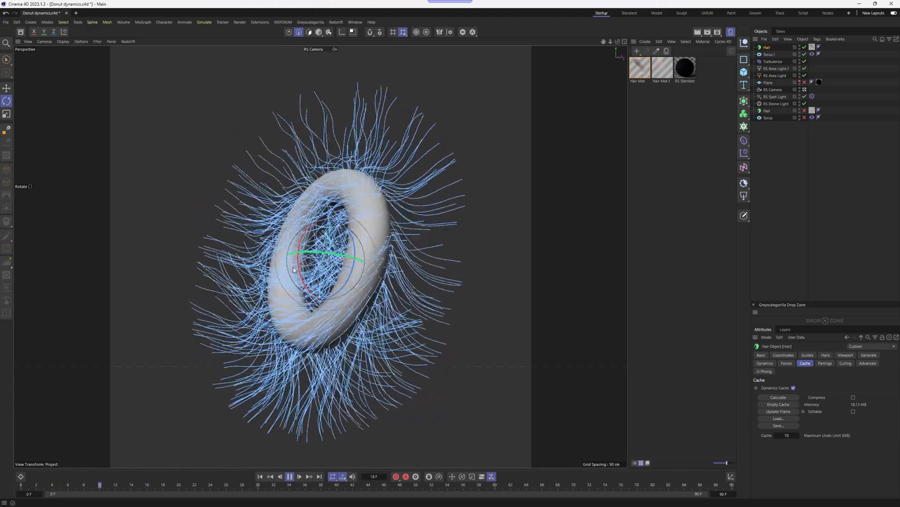
click(289, 476)
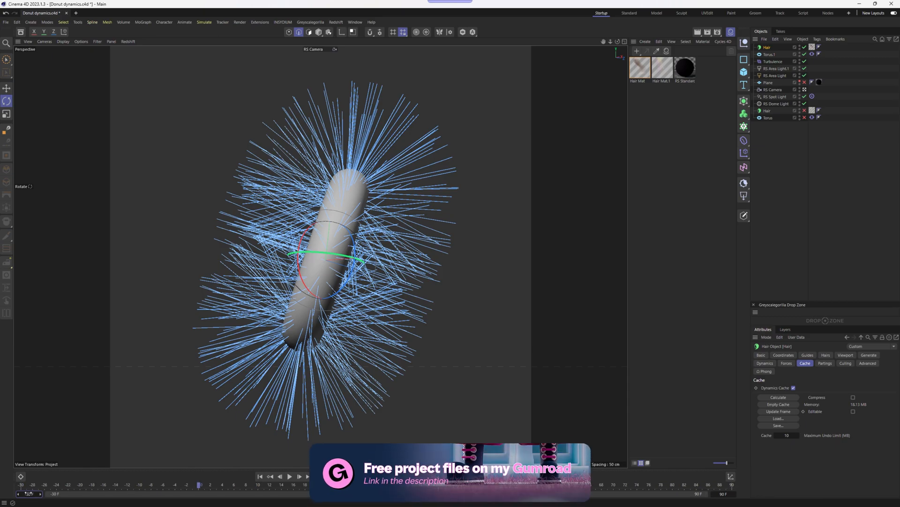
click(778, 397)
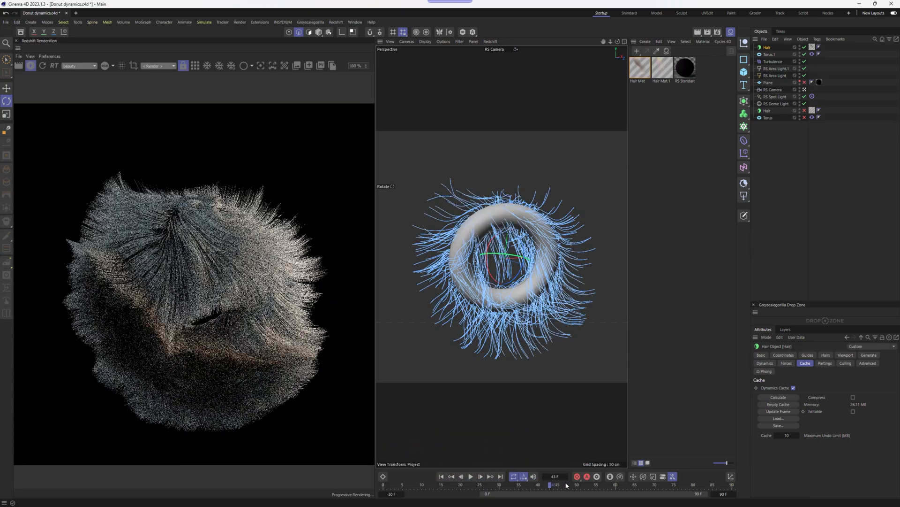
- Scrub the timeline to a mid-animation frame for the Redshift render
drag(550, 484, 600, 484)
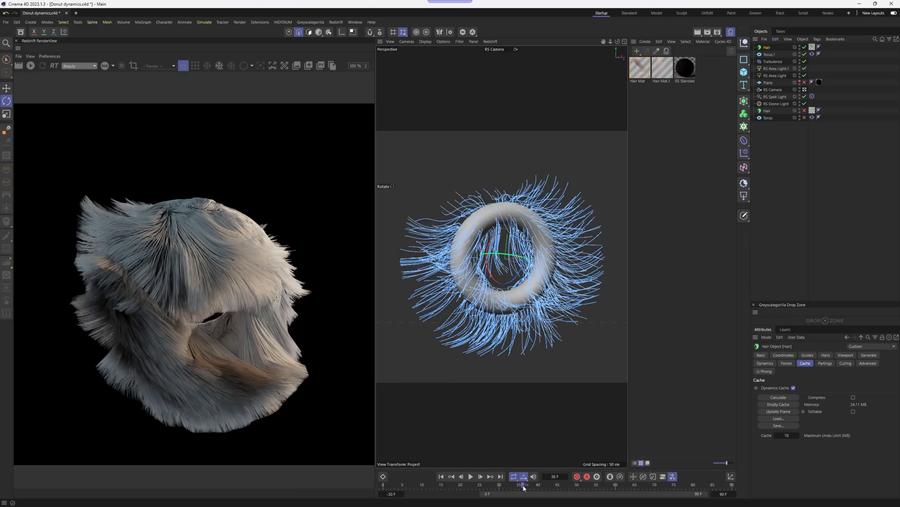
drag(521, 484, 530, 484)
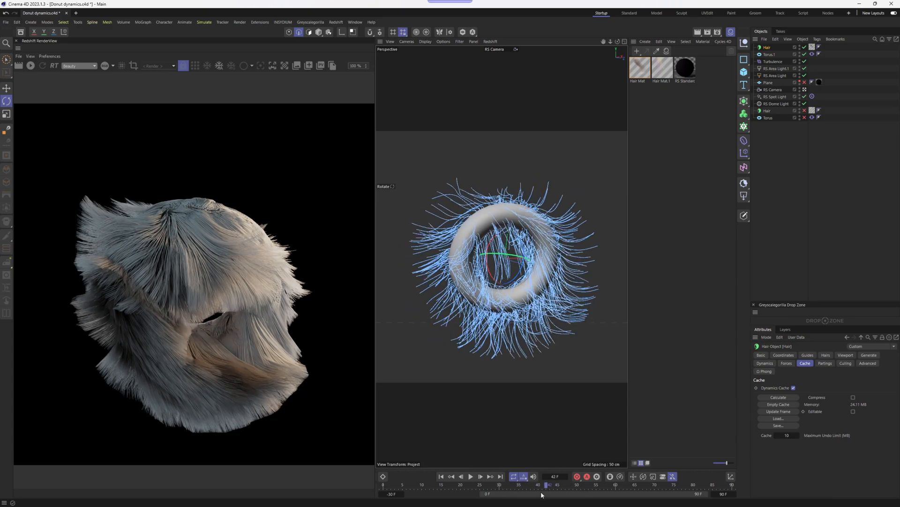
click(544, 484)
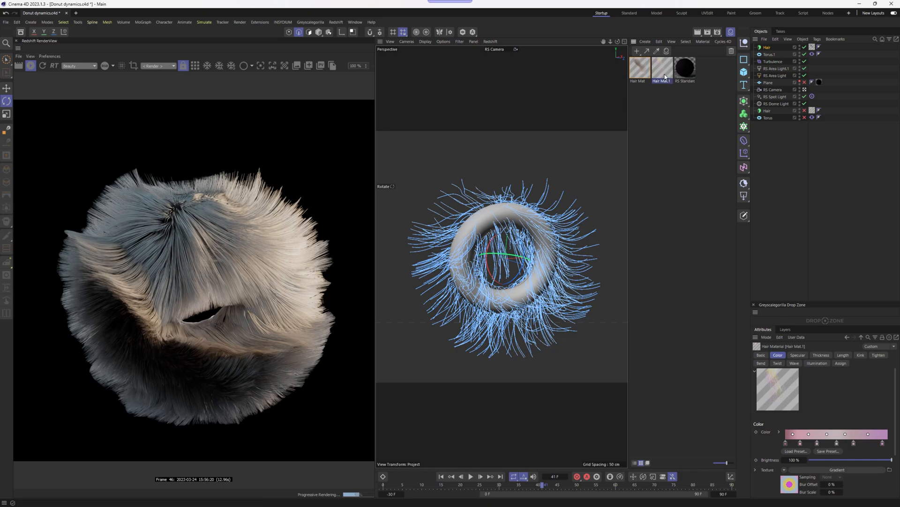
double_click(661, 69)
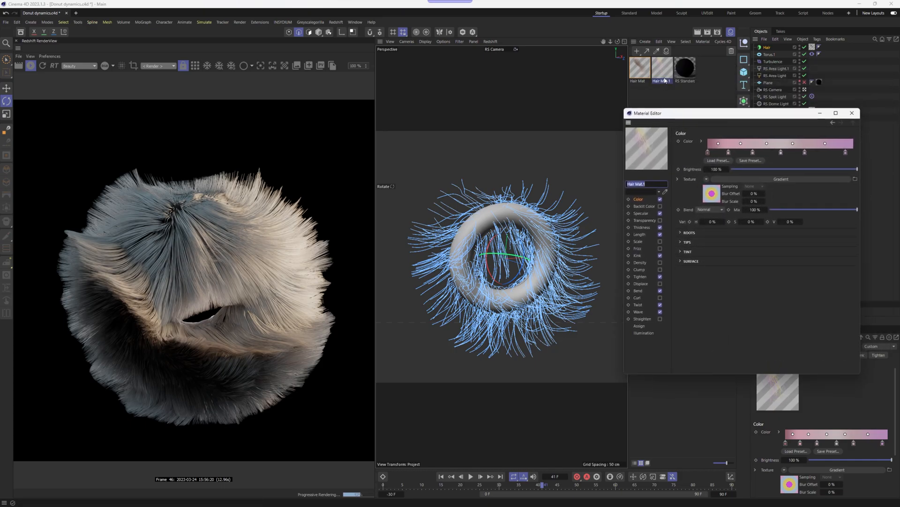
click(852, 112)
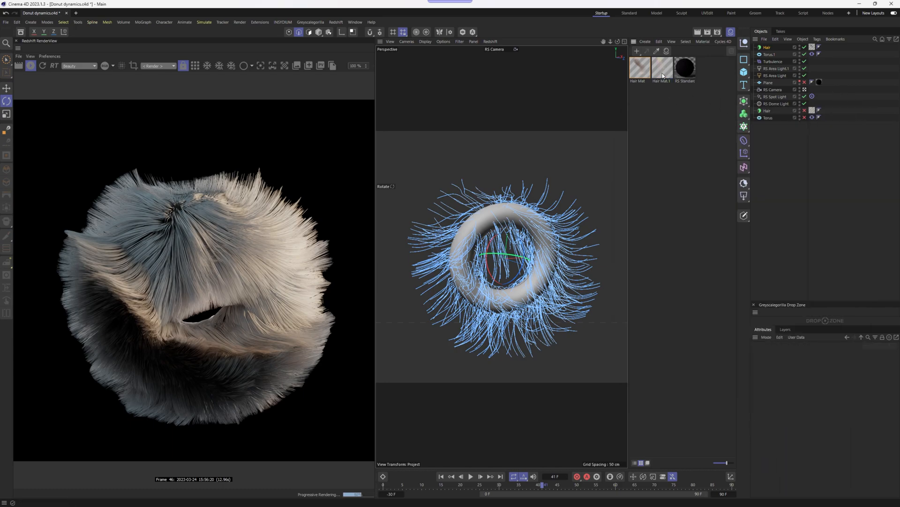
click(638, 67)
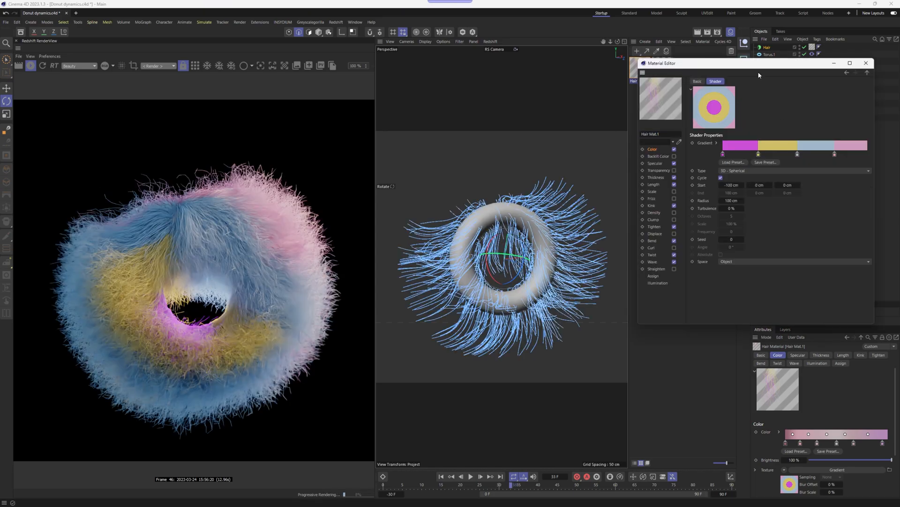
click(732, 161)
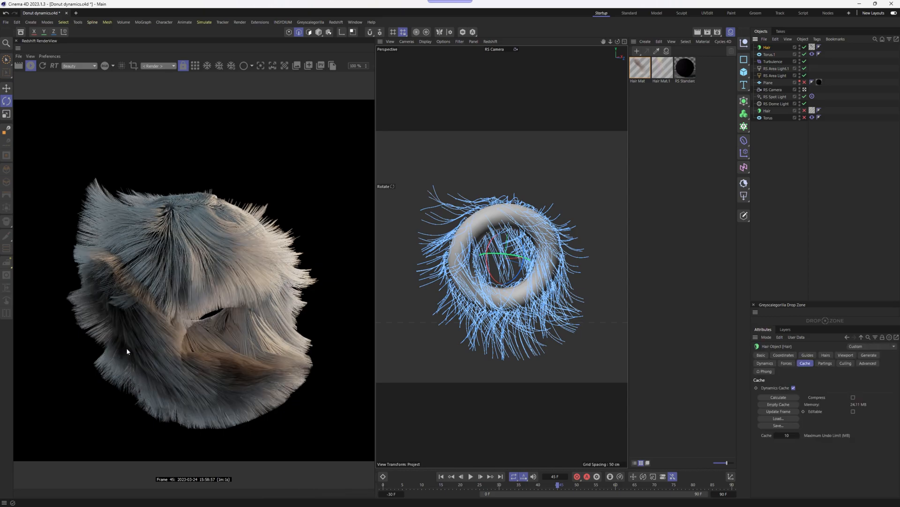
mouse_move(140, 359)
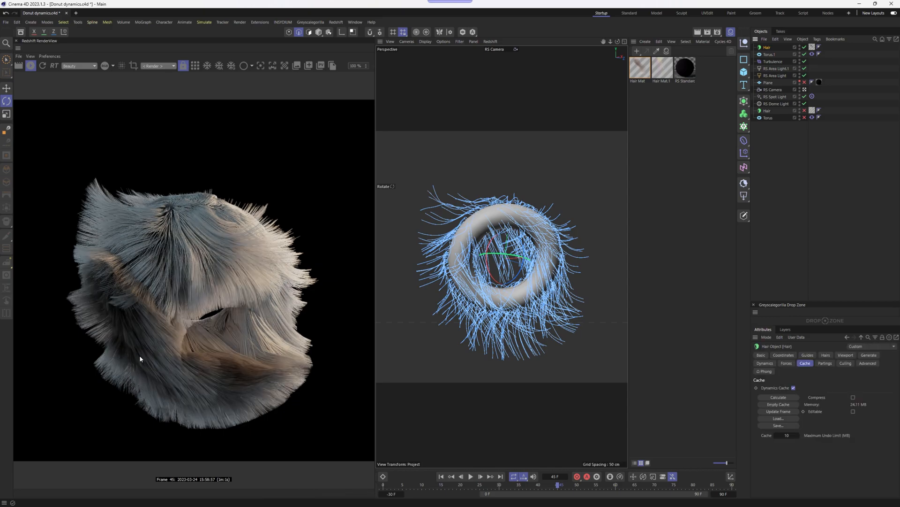
mouse_move(772, 106)
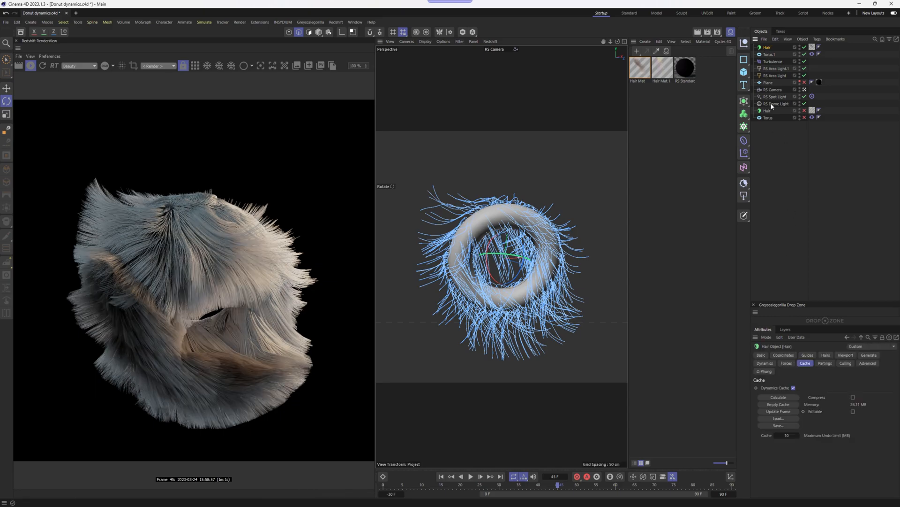
- Show the Hair object's Forces settings with gravity at -9.81
click(785, 363)
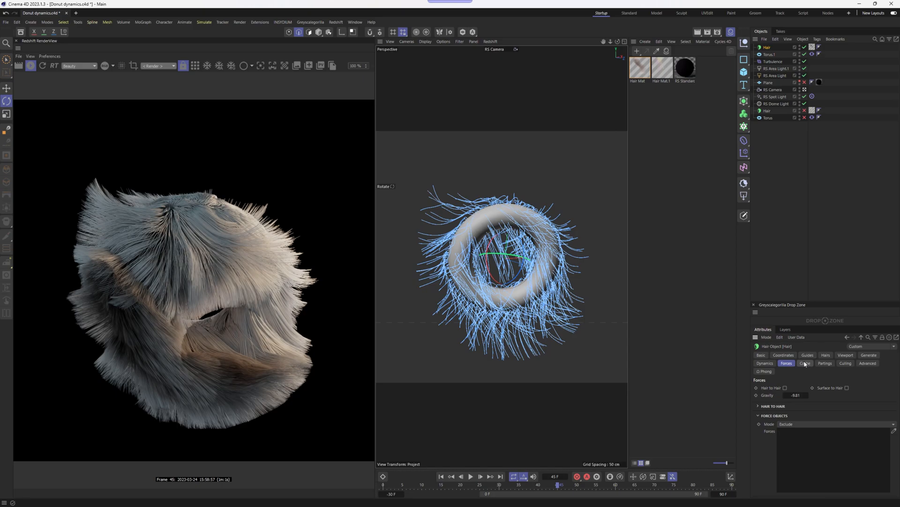
click(805, 363)
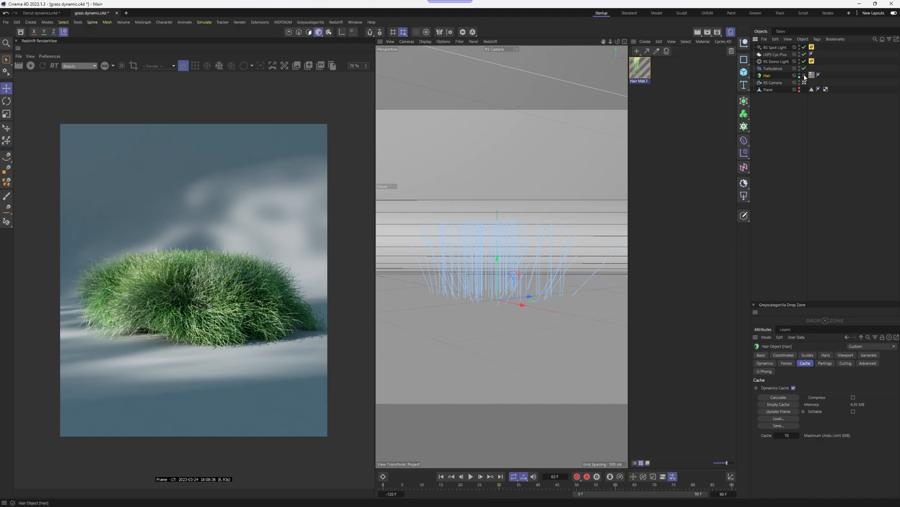
- Add an editable plane, extrude its polygons, and grow hair with a new hair material
click(798, 75)
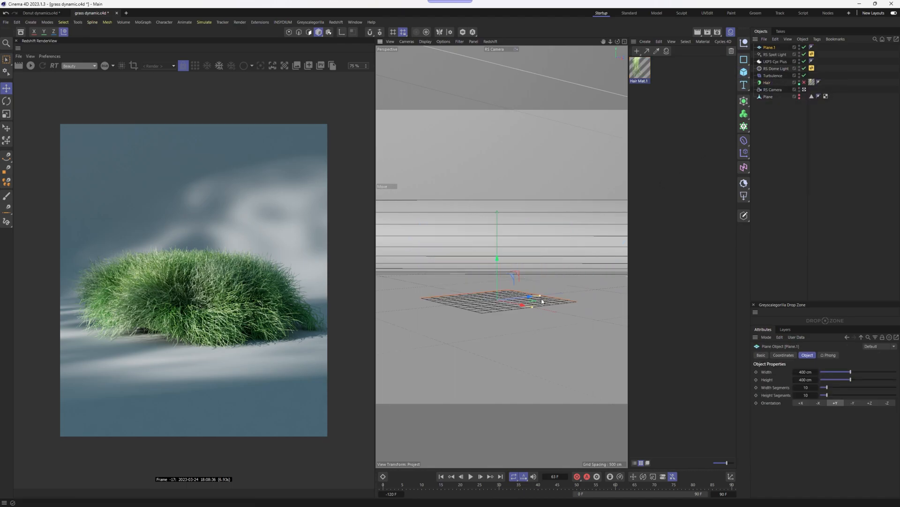
click(762, 355)
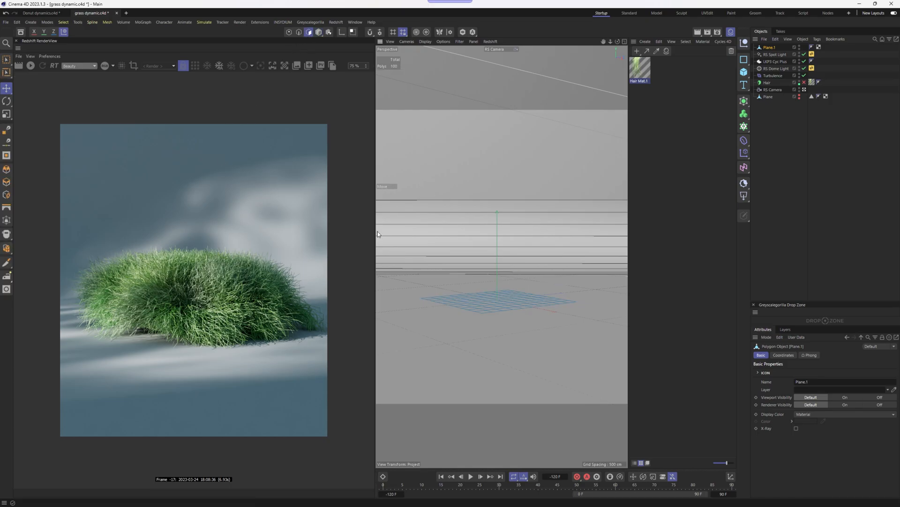
key(ctrl+a)
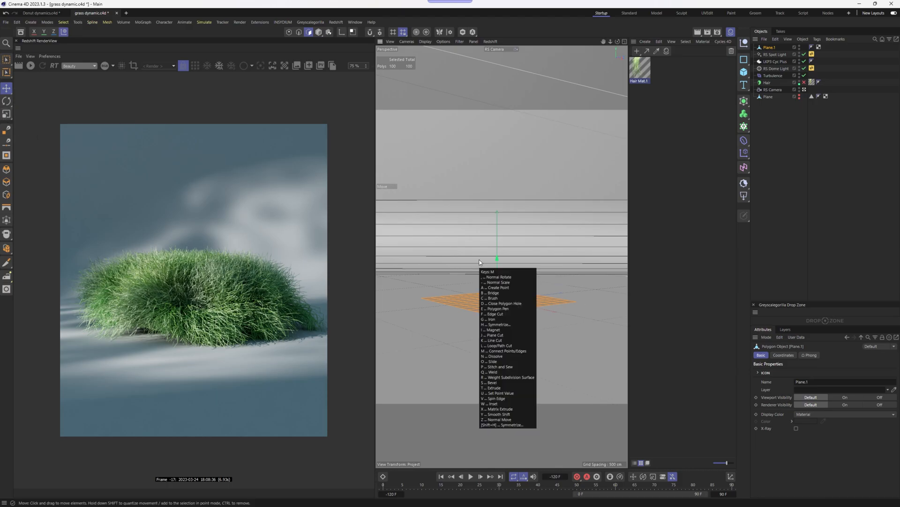
click(493, 387)
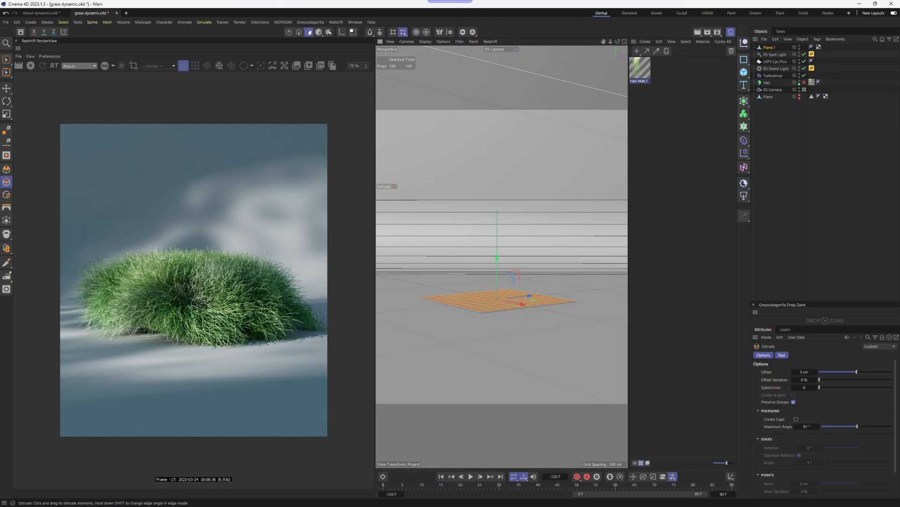
key(shift+c)
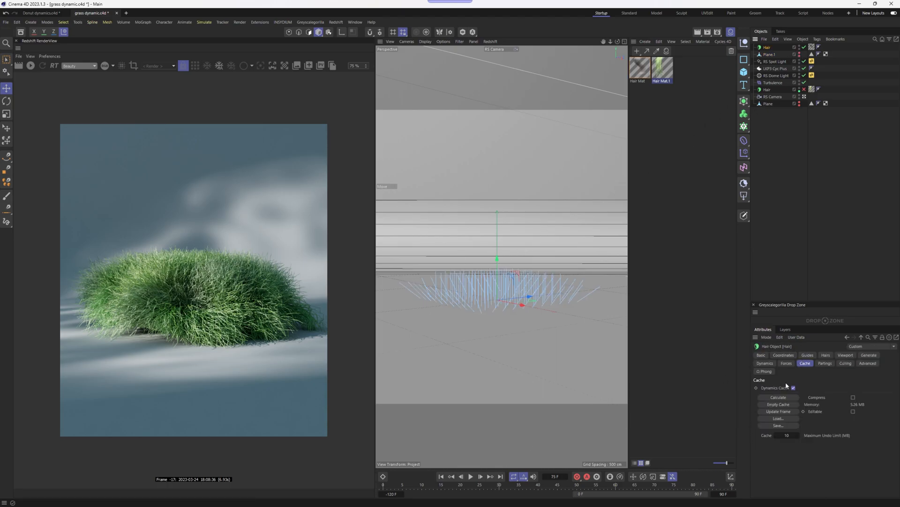
- Set 100 hair guides rooted on polygon areas, with length raised to 298
click(808, 355)
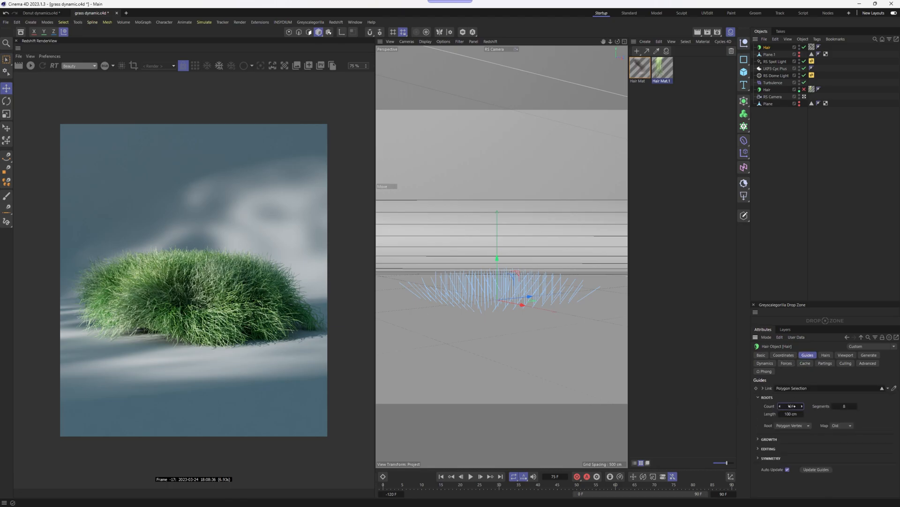
click(791, 406)
text(100)
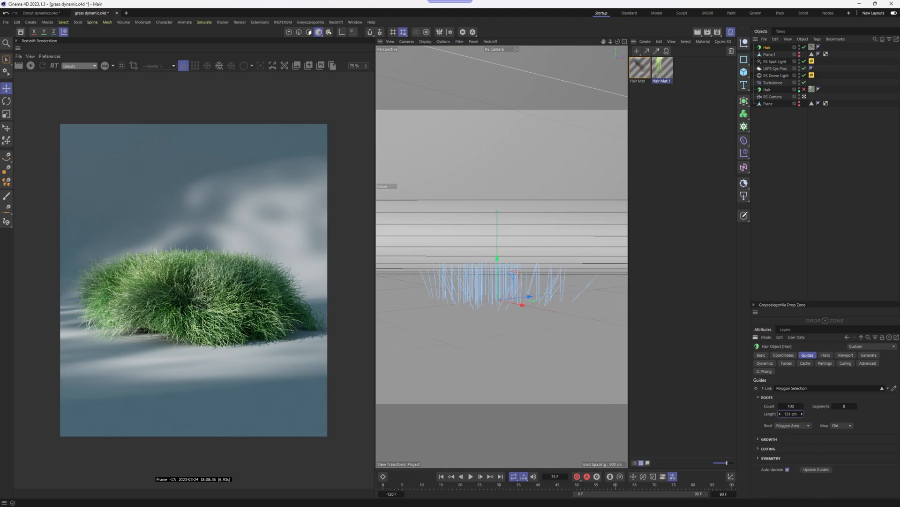
text(298)
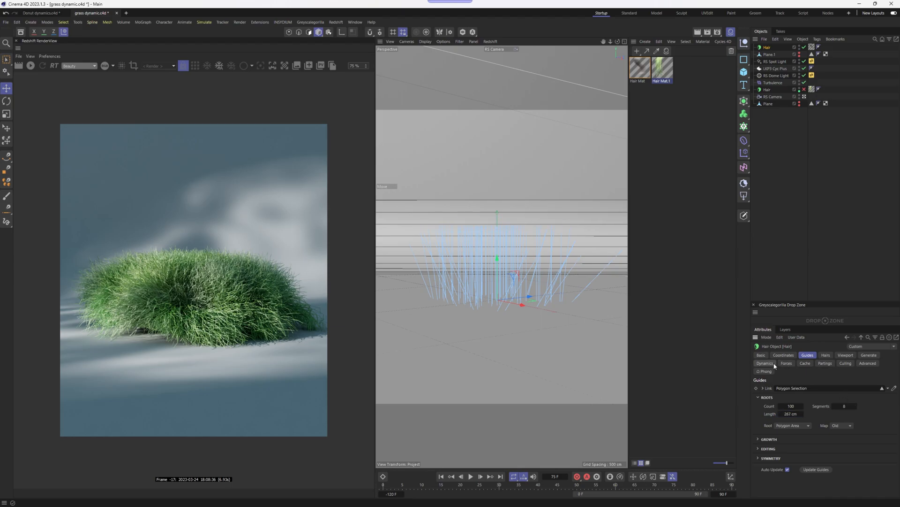
- Adjust Root Hold in Dynamics, calculate the cache and play the grass simulation
click(766, 363)
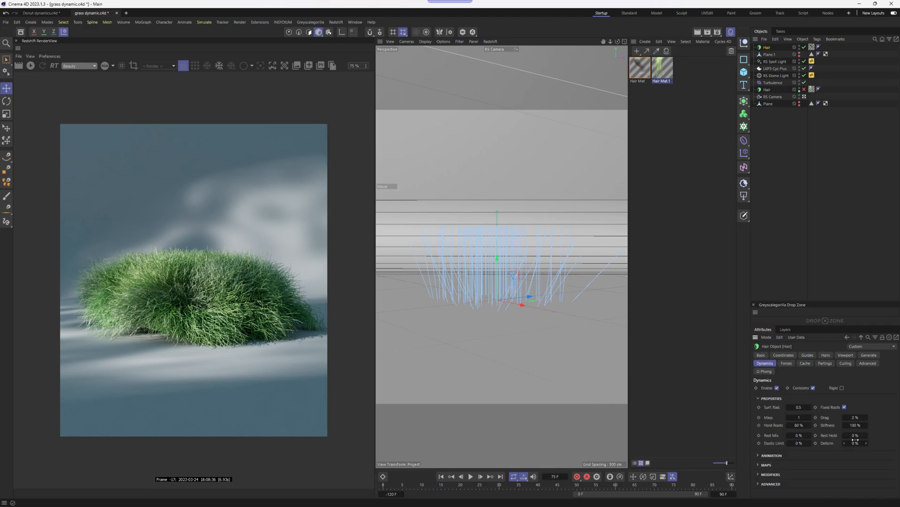
click(855, 434)
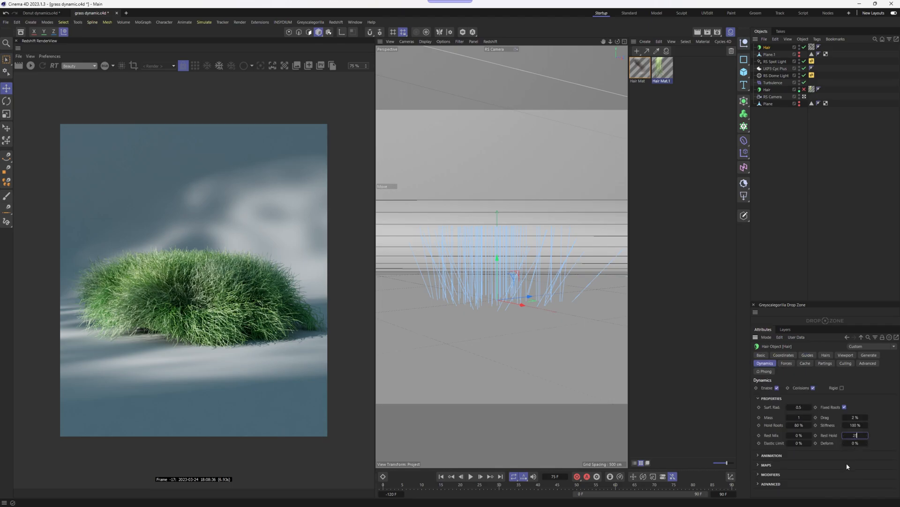
click(805, 363)
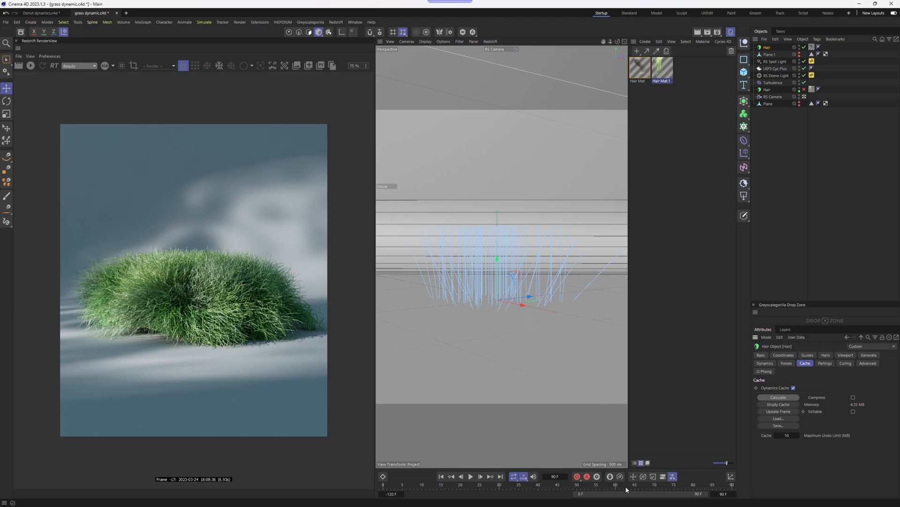
mouse_move(441, 476)
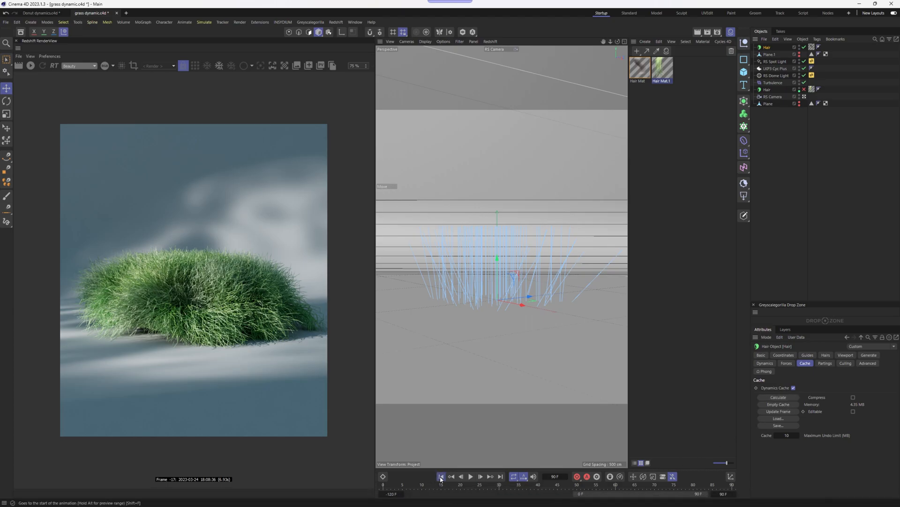
click(471, 476)
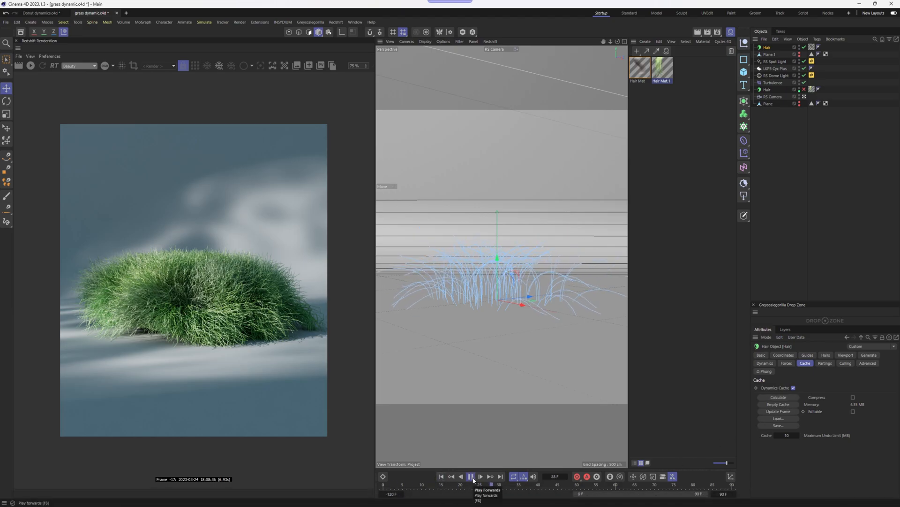
- Give the grass Hair object Hair Mat.1 and refresh the Redshift render
click(471, 476)
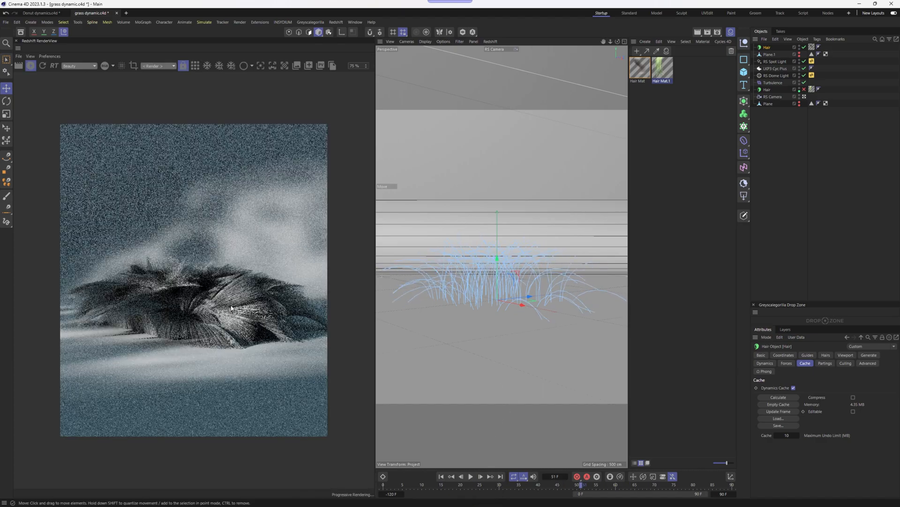
click(661, 68)
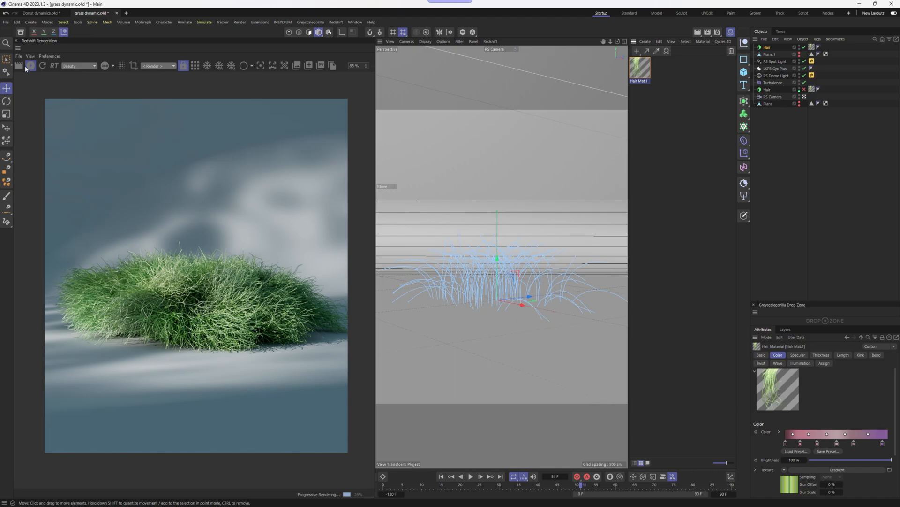
click(470, 476)
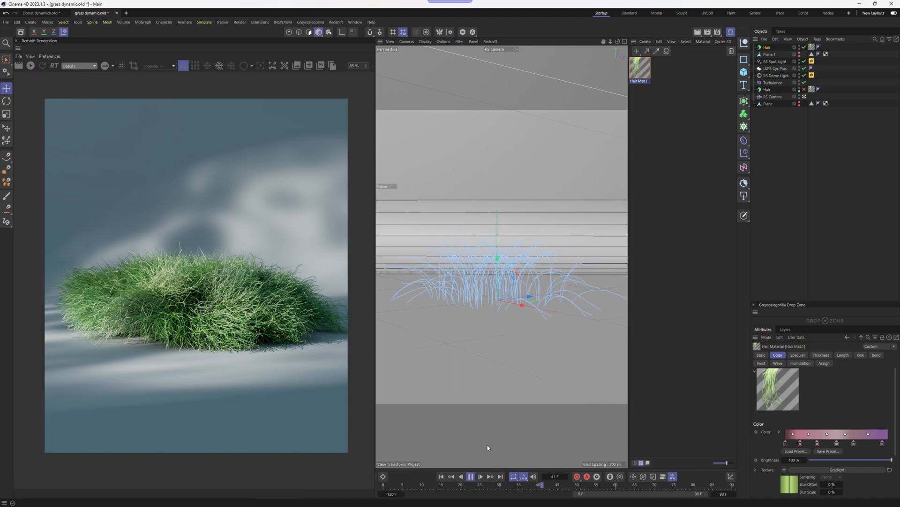
click(470, 476)
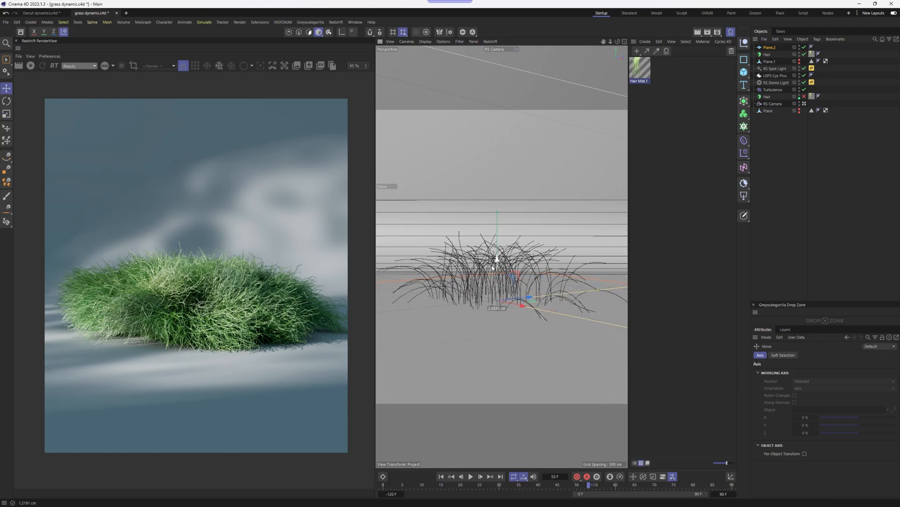
- Tag the plane with a Hair Collider and recalculate the grass hair cache
key(shift+c)
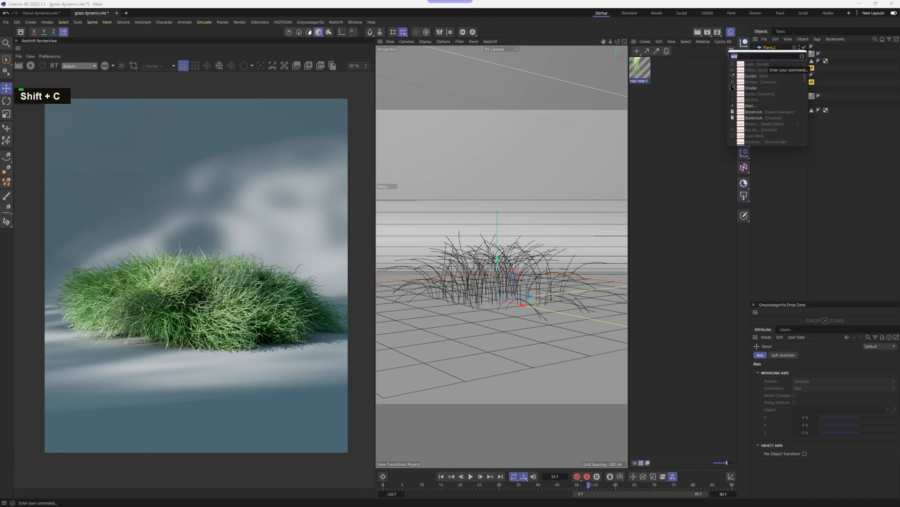
text(collid)
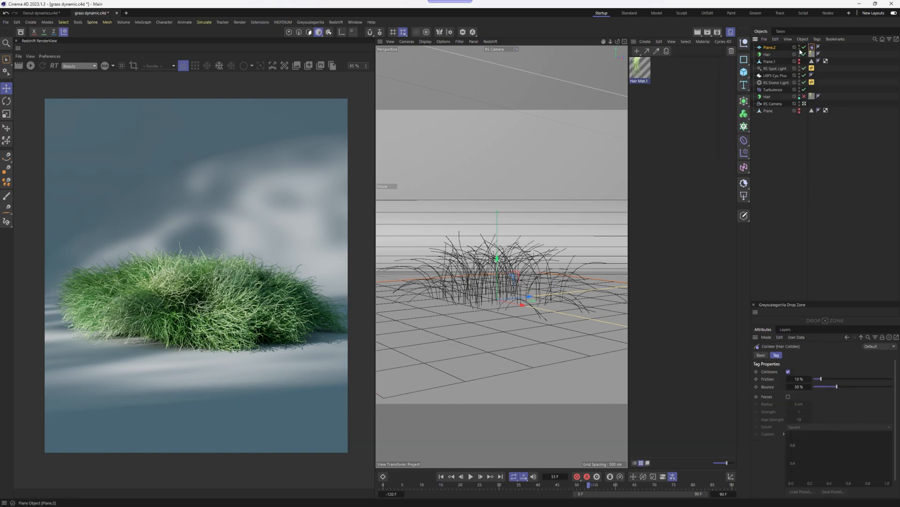
click(768, 54)
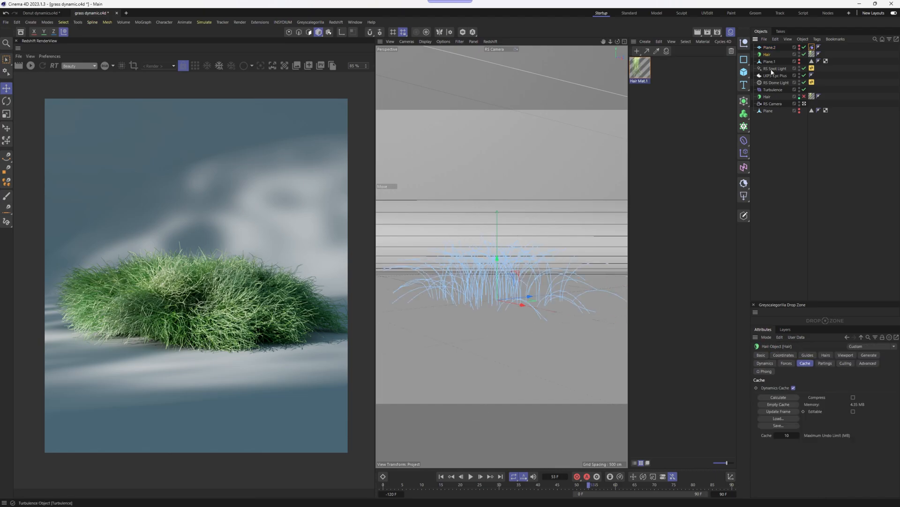
click(778, 396)
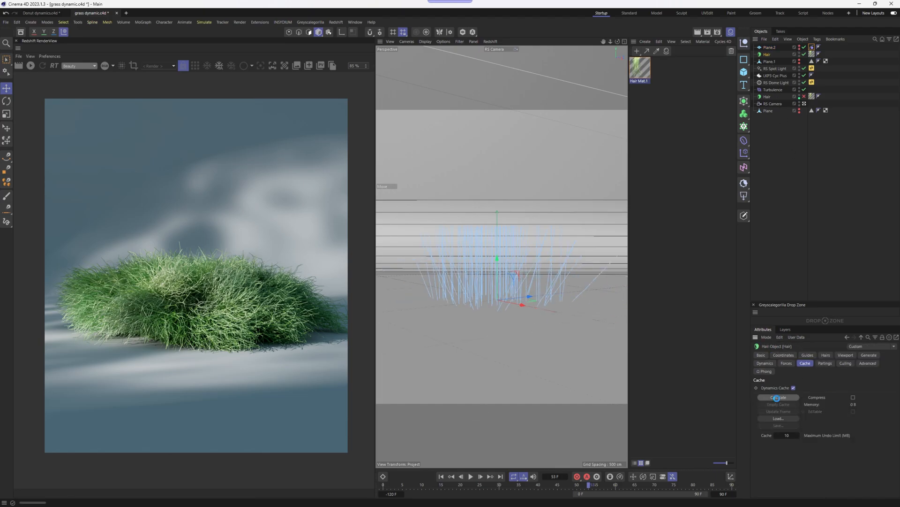
click(778, 397)
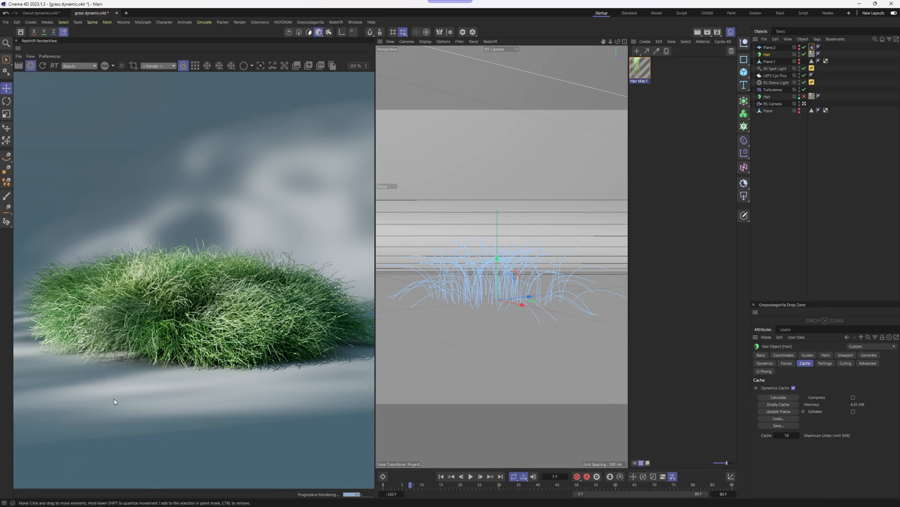
- Switch to the Catwalk.c4d document with the pink furry character
click(282, 12)
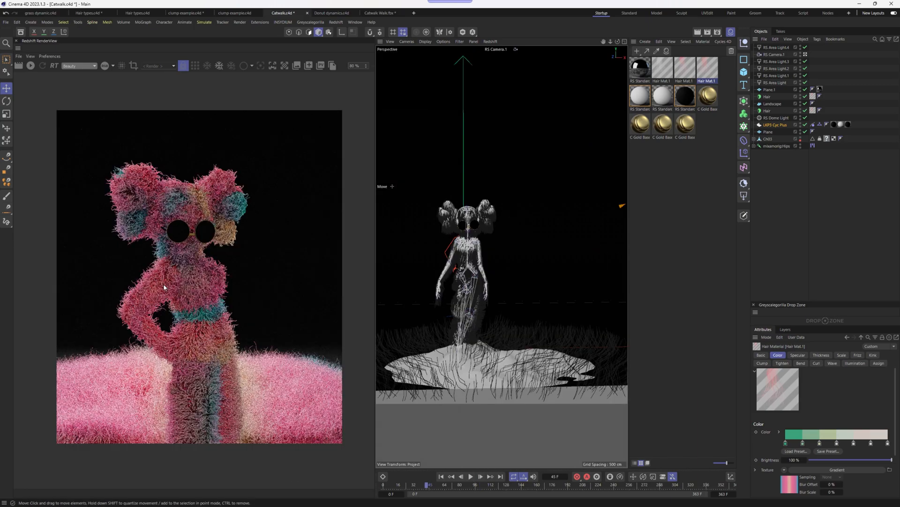
mouse_move(224, 258)
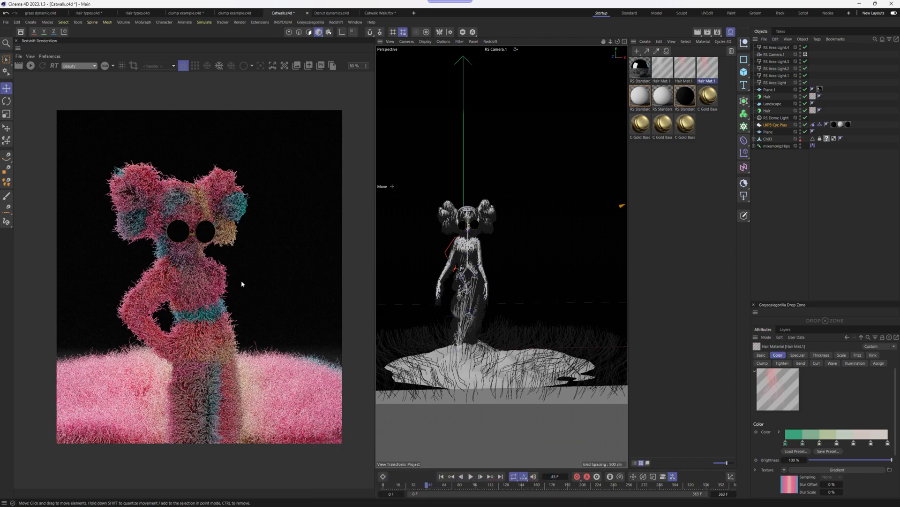
mouse_move(243, 291)
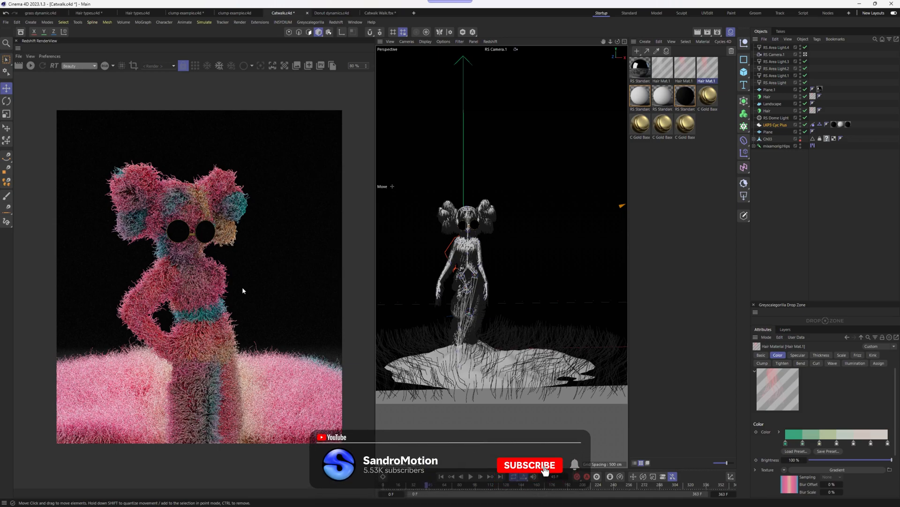
click(529, 465)
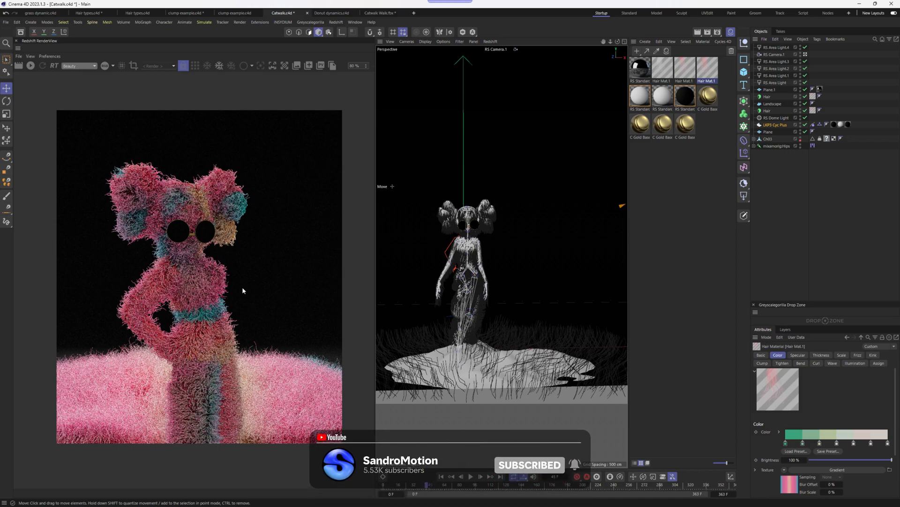